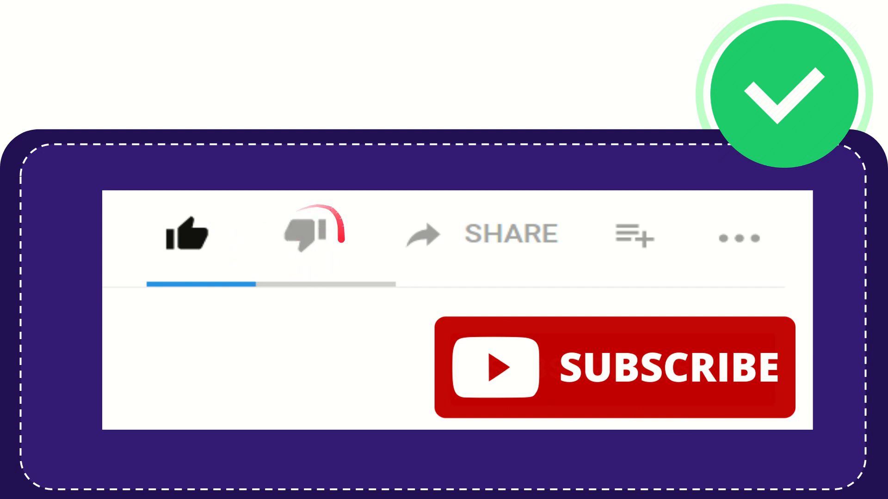
click(306, 232)
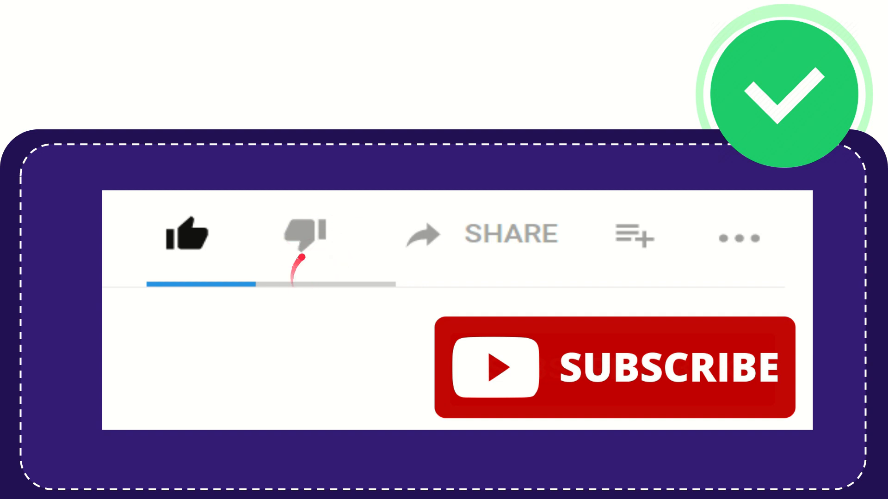
click(303, 234)
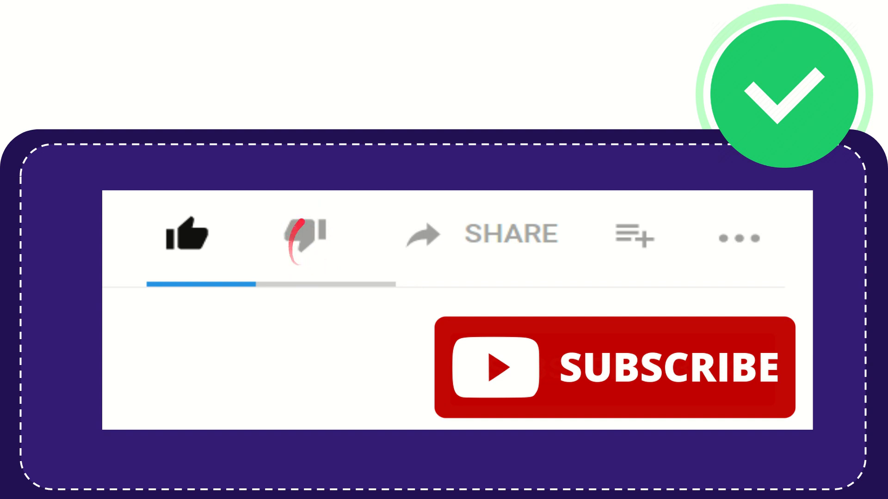
click(304, 233)
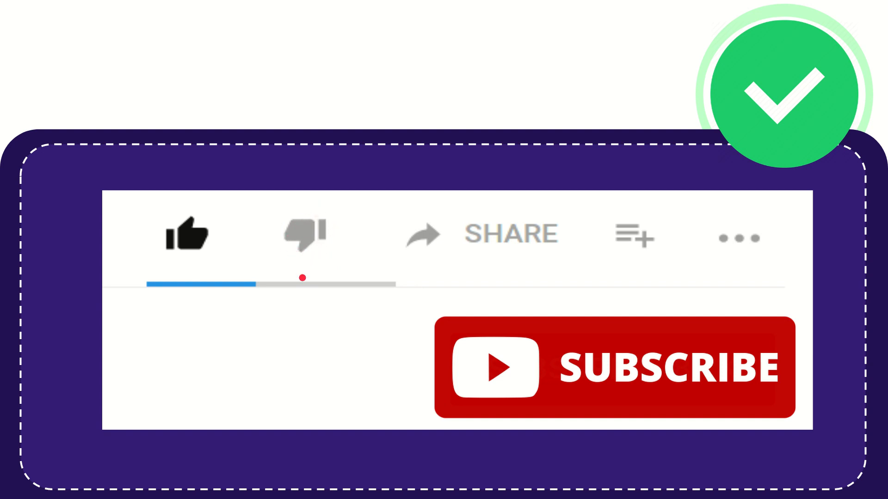